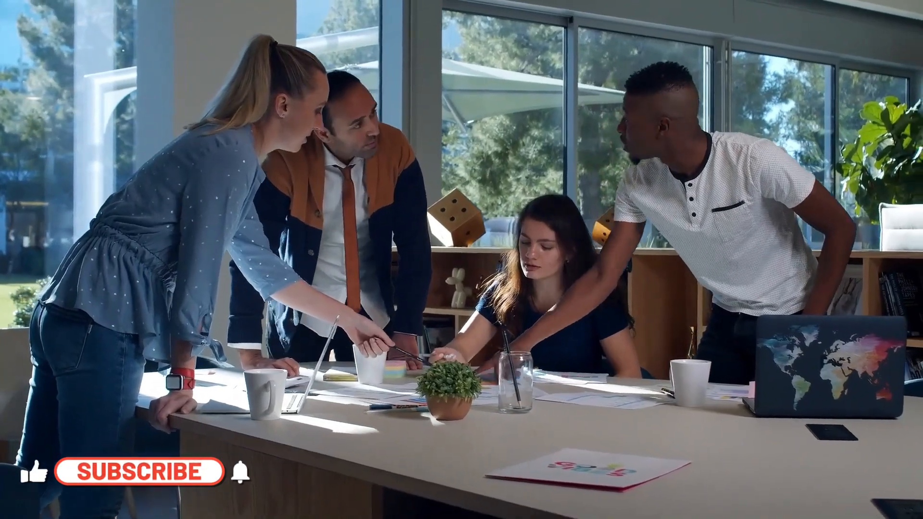
Let the intro play from the office footage to the Devin title card
left_click(138, 472)
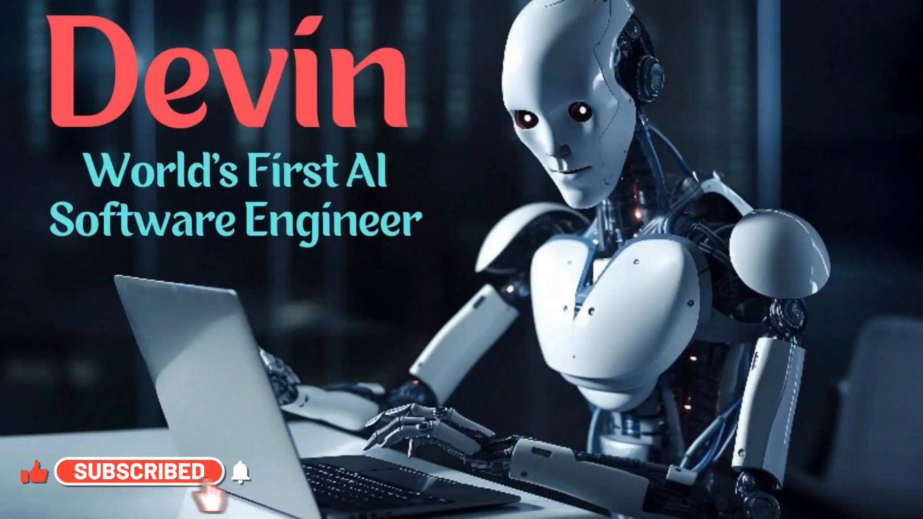